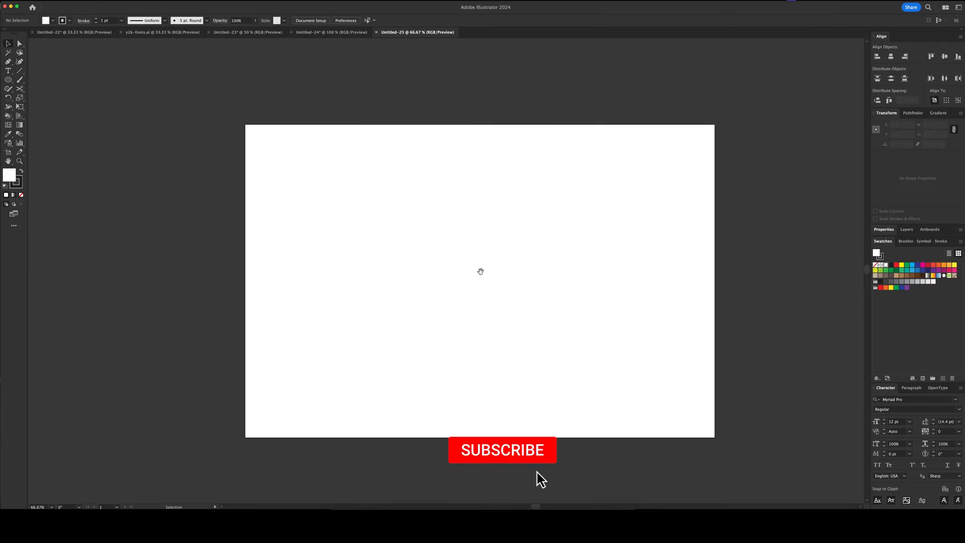
Place a Type tool insertion point on the artboard for 'THIS IS SOME TEXT'.
click(502, 450)
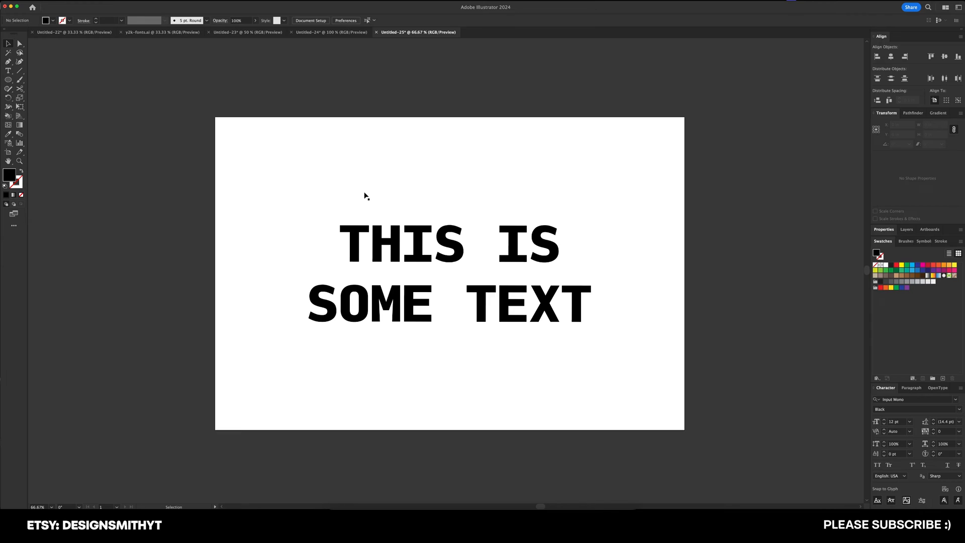
mouse_move(299, 146)
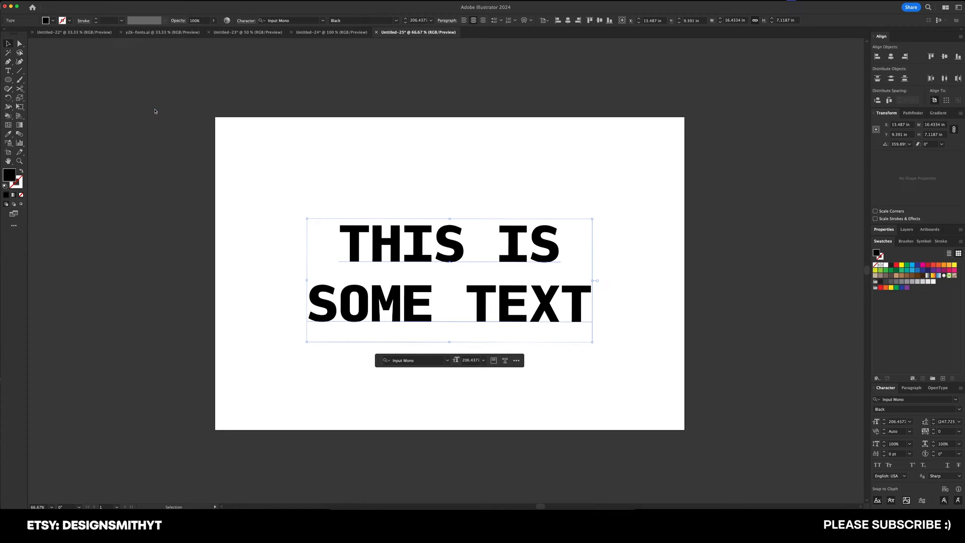
mouse_move(550, 344)
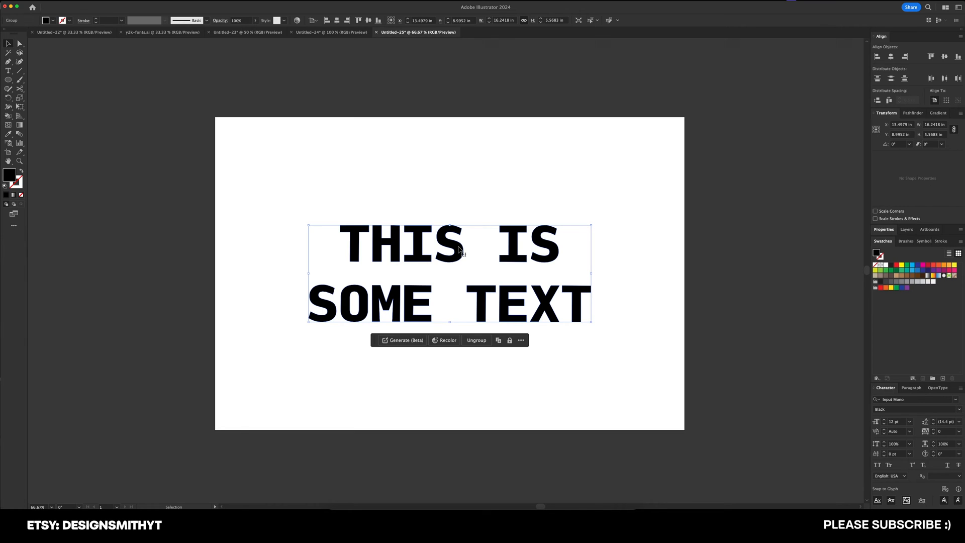
Ungroup the outlined text, then test-move the letter T up and back into place.
click(619, 337)
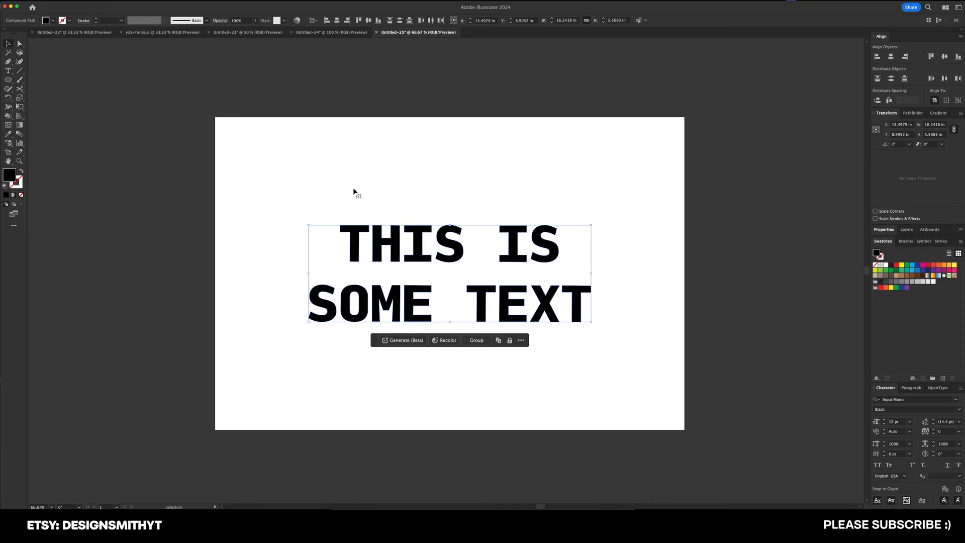
drag(354, 244, 348, 203)
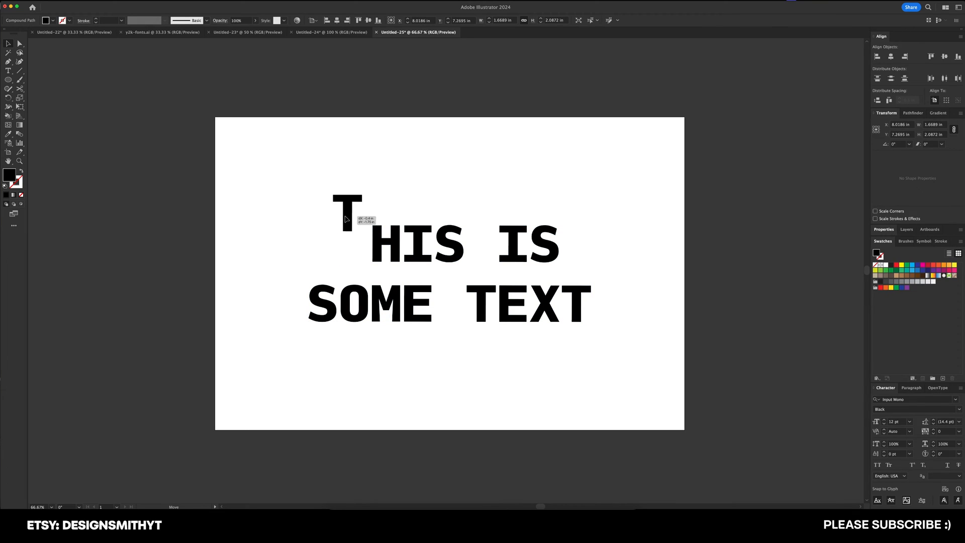
drag(346, 203, 354, 246)
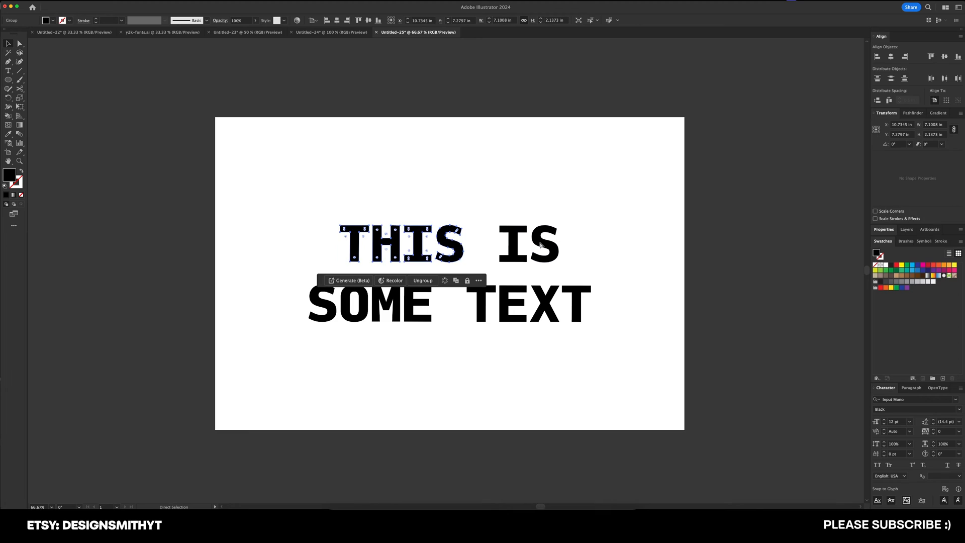
Group the letters of IS and move the word down onto its own line.
click(519, 244)
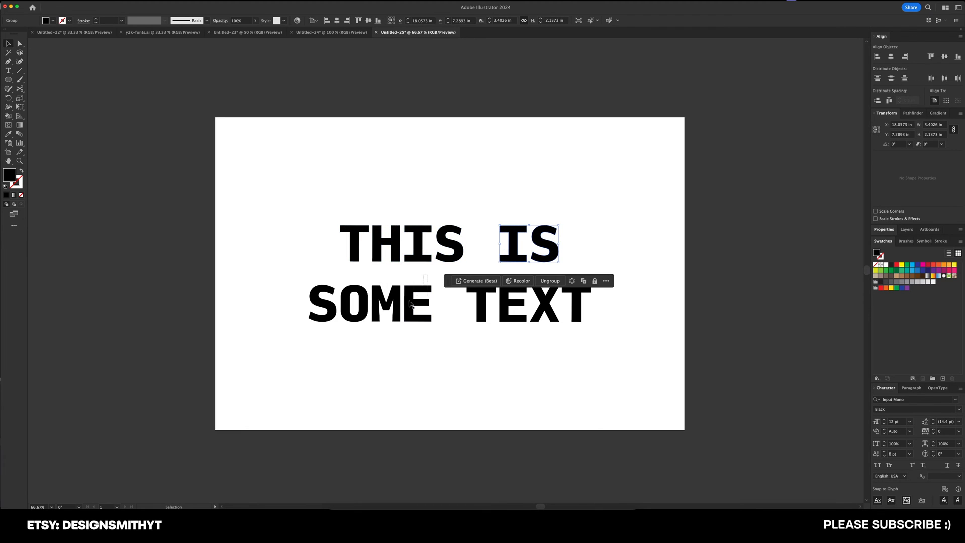
drag(528, 243, 425, 265)
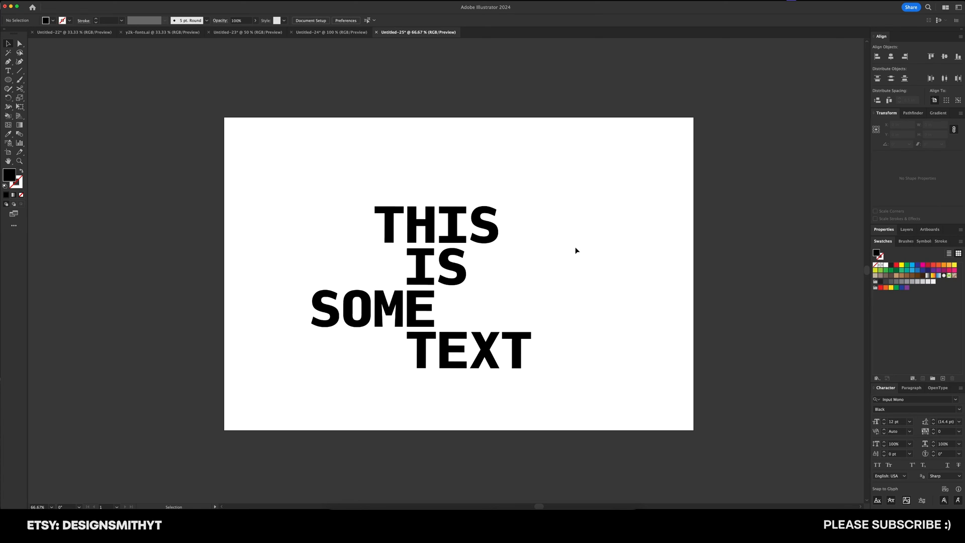
click(483, 451)
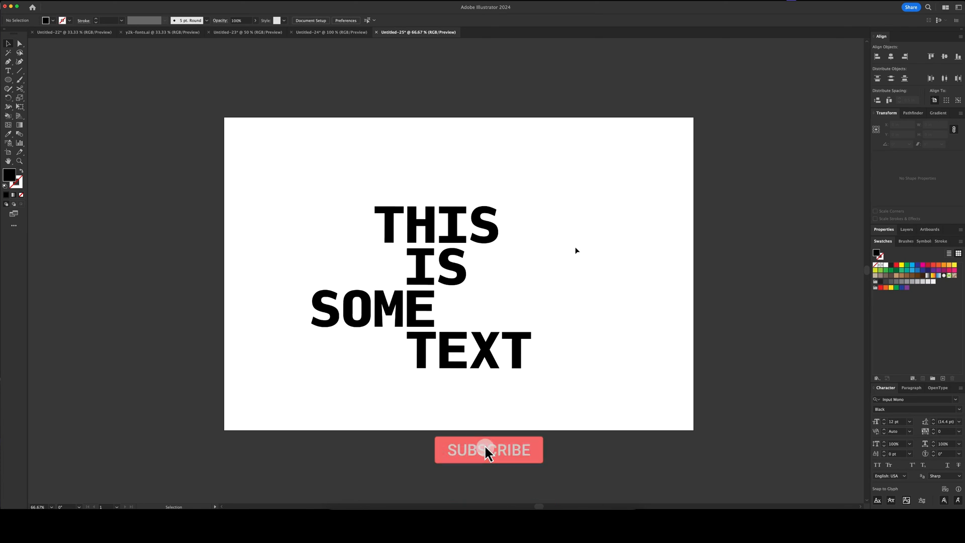
click(488, 450)
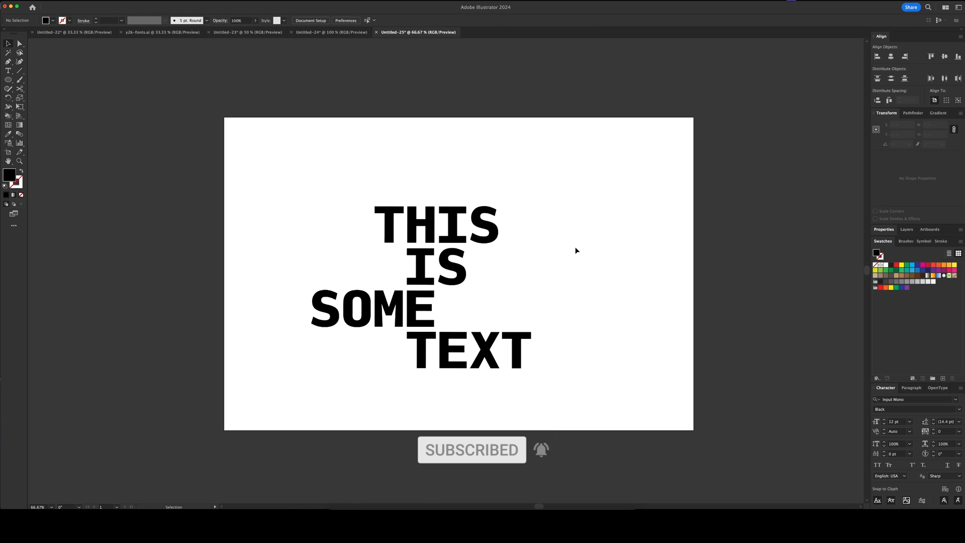